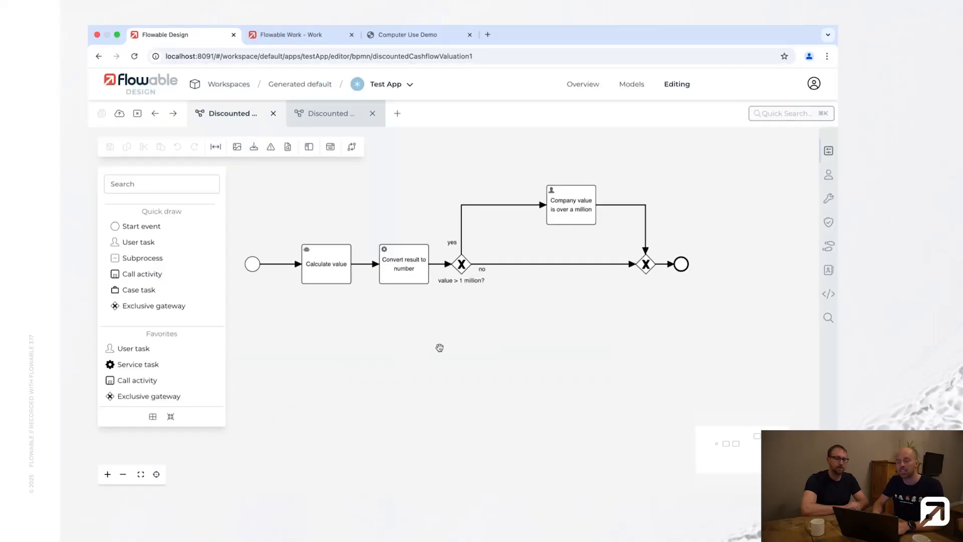
- Inspect the Calculate value task, then switch to the second model and select Evaluate Company
left_click(343, 270)
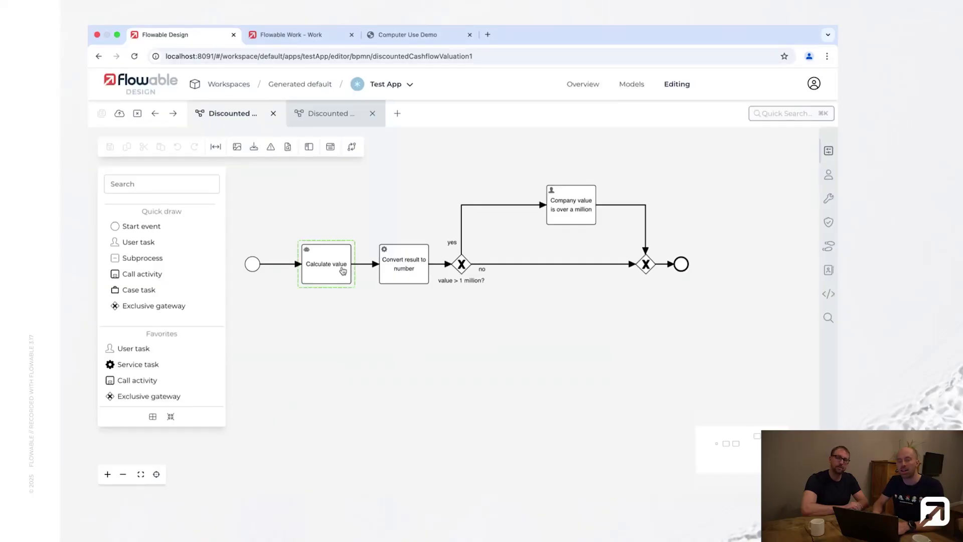
left_click(327, 267)
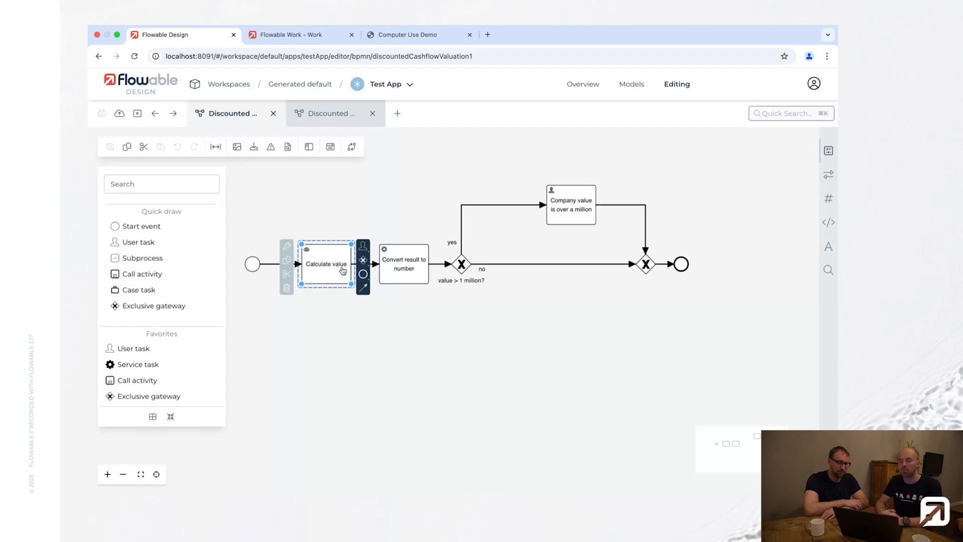
left_click(330, 113)
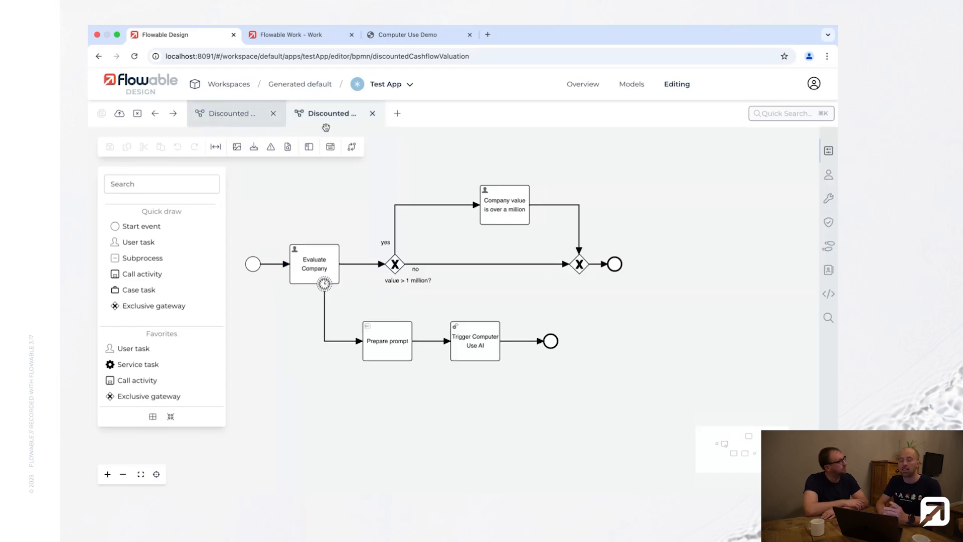
left_click(313, 264)
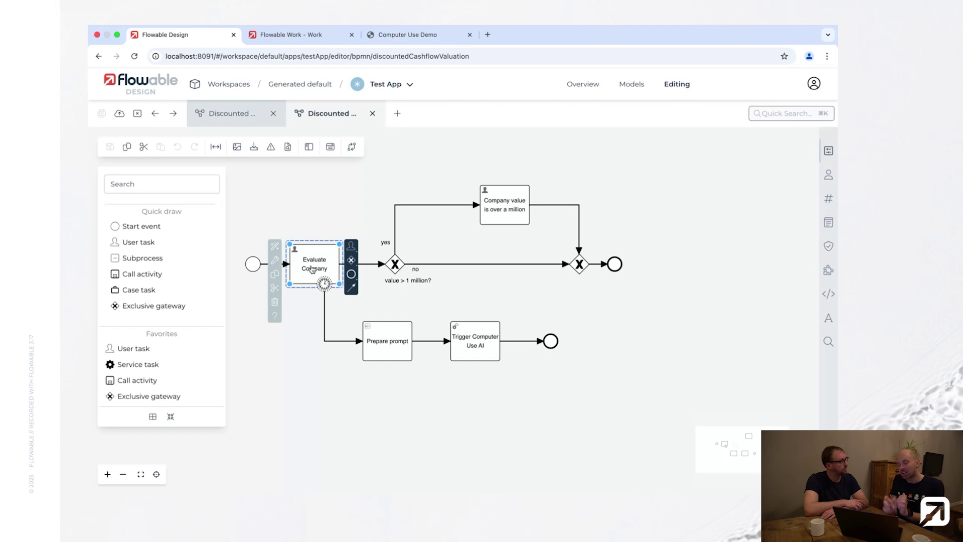
left_click(472, 345)
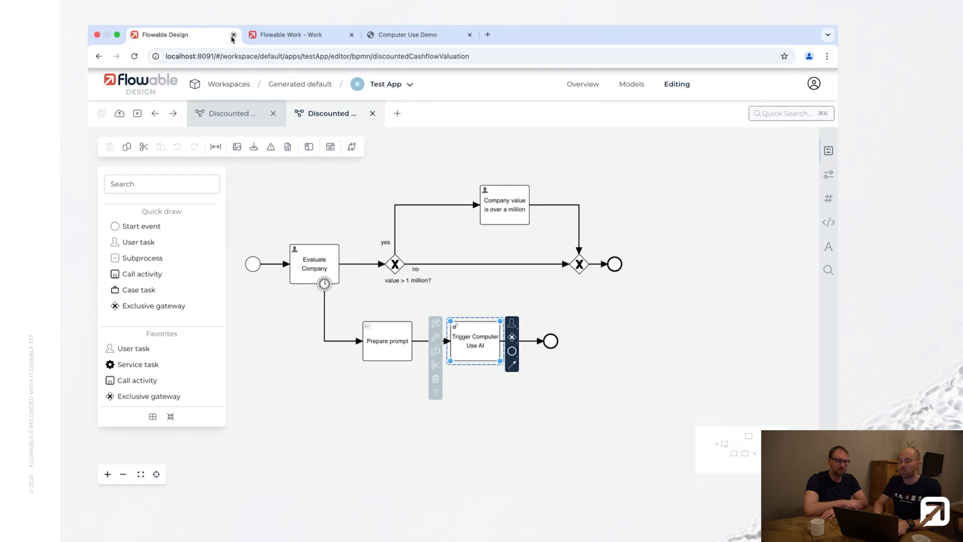
- Close the designer and start the process with FC1 300,000, FC2 400,000, FC3 550,000, WACC 12
left_click(230, 36)
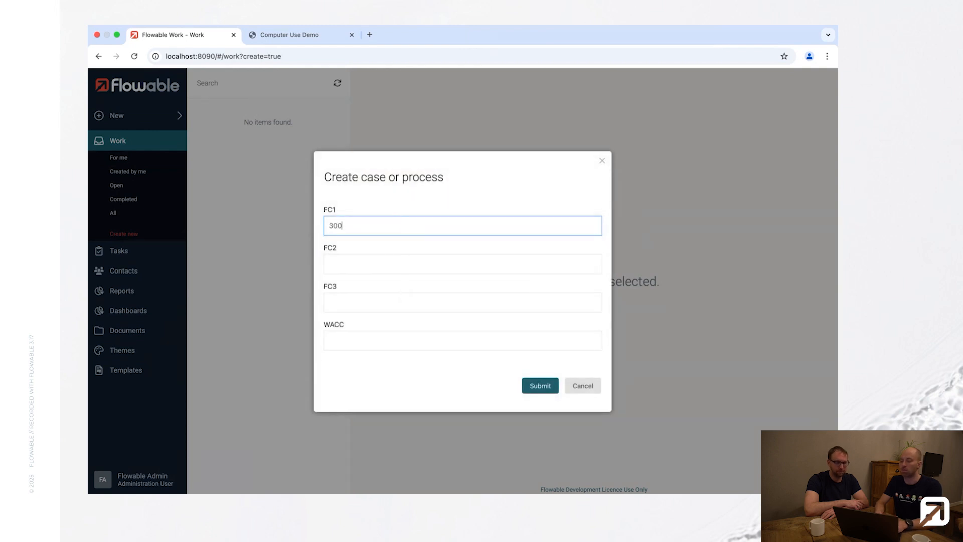
type("40,000")
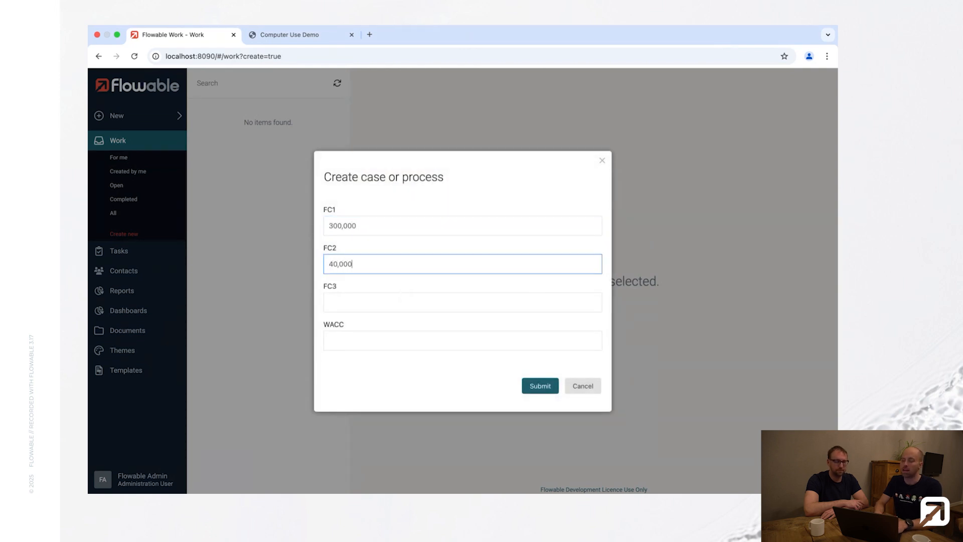
type("550,000")
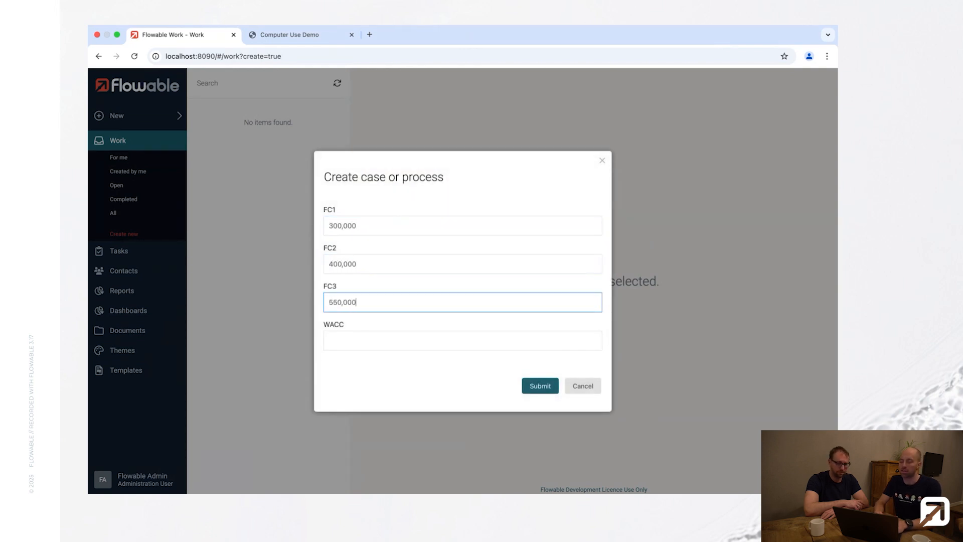
left_click(538, 385)
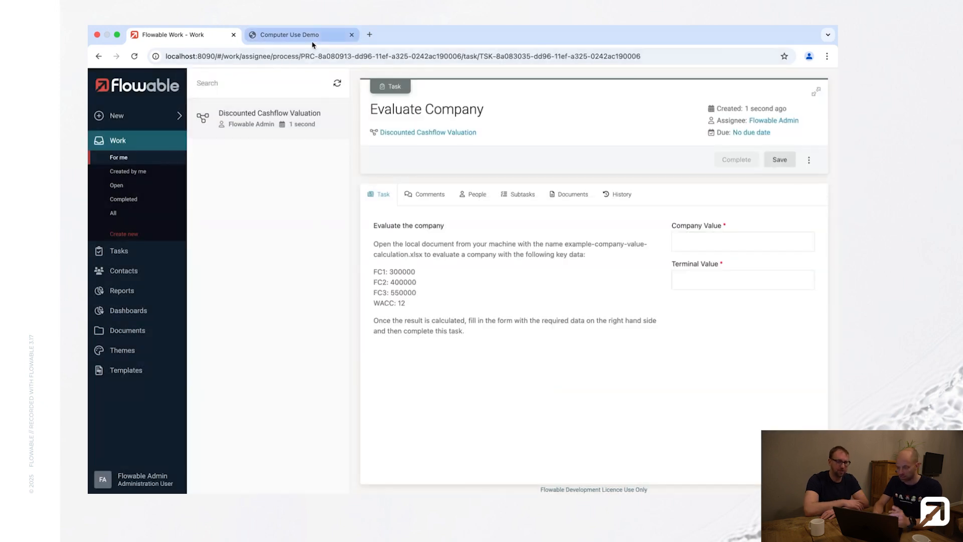
- Switch to the Computer Use Demo tab where Claude runs with Firefox
left_click(293, 34)
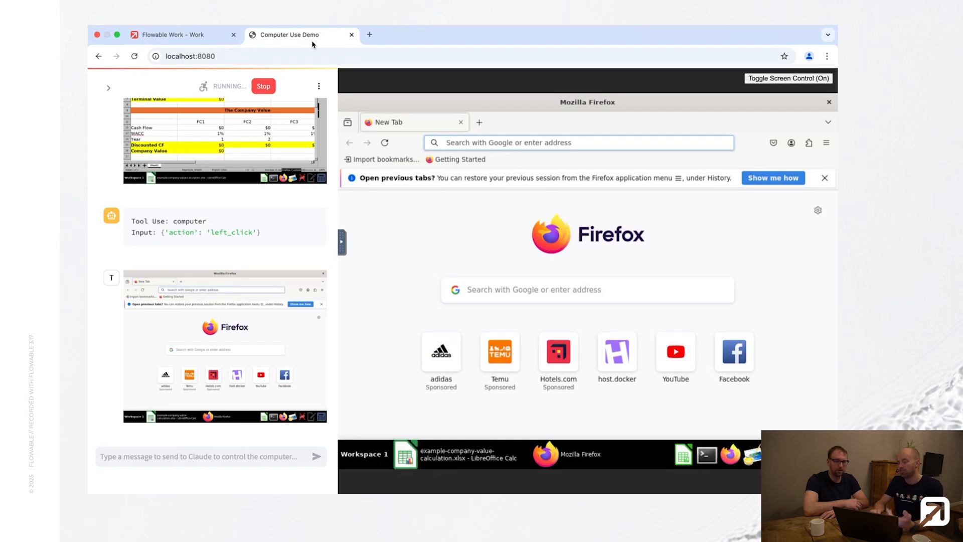
- Let Claude load the Evaluate Company task URL in Firefox and reach the spreadsheet
scroll("down", 3)
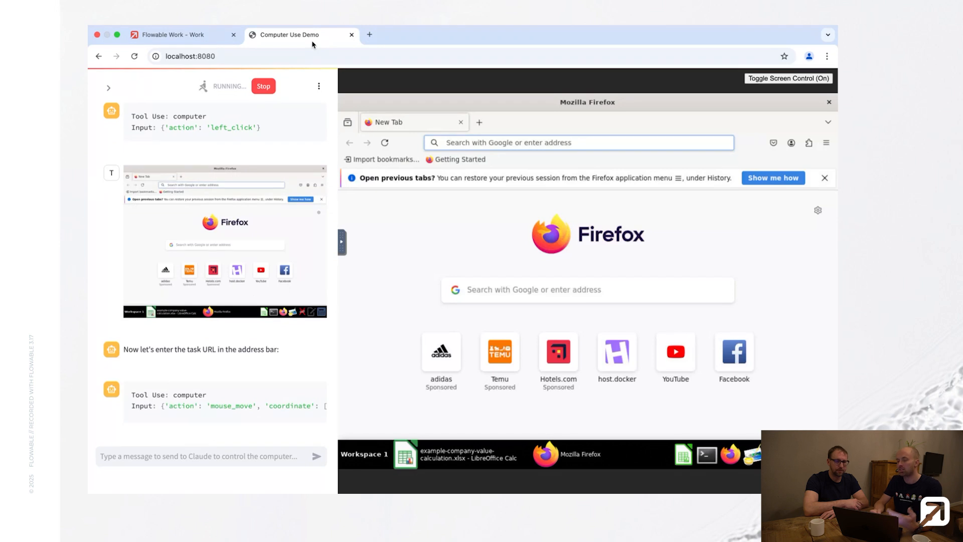
left_click(579, 142)
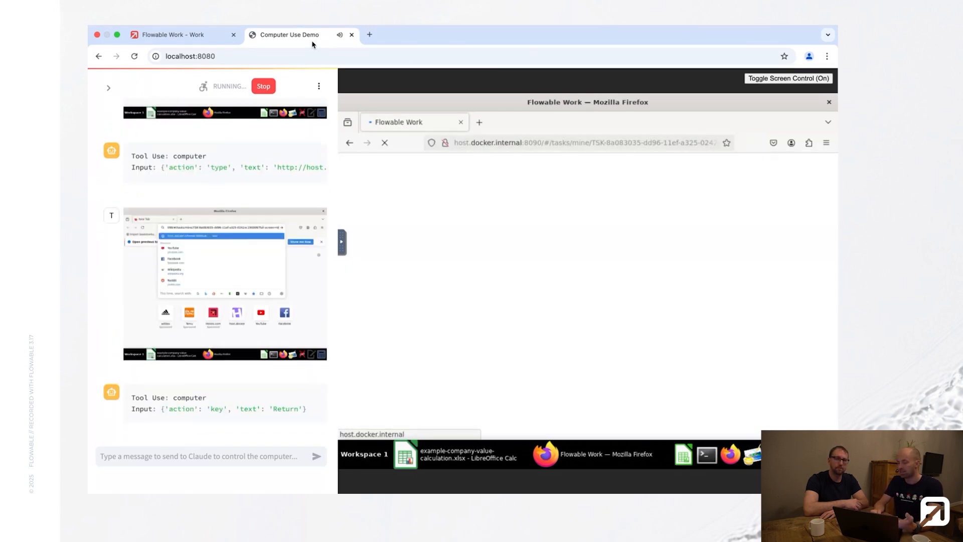
key("Return")
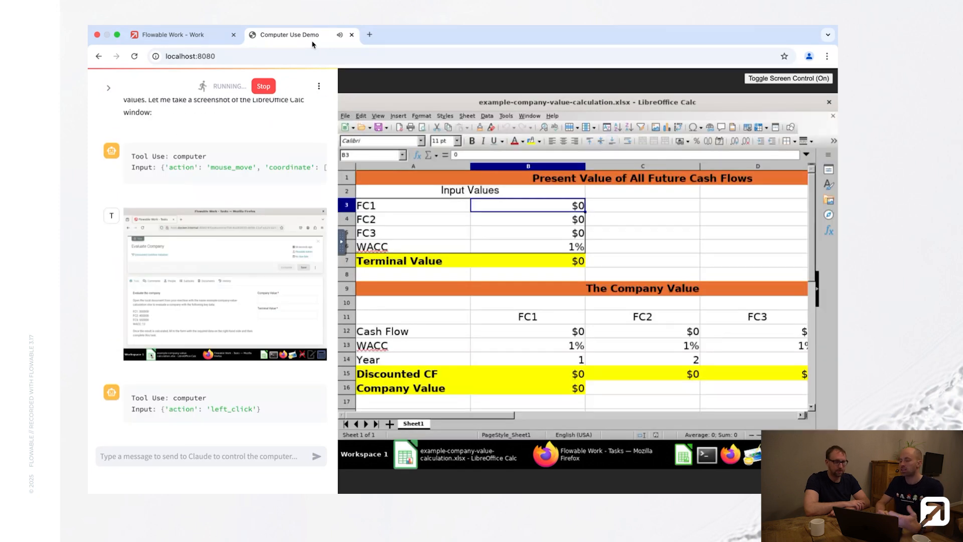
scroll("down", 3)
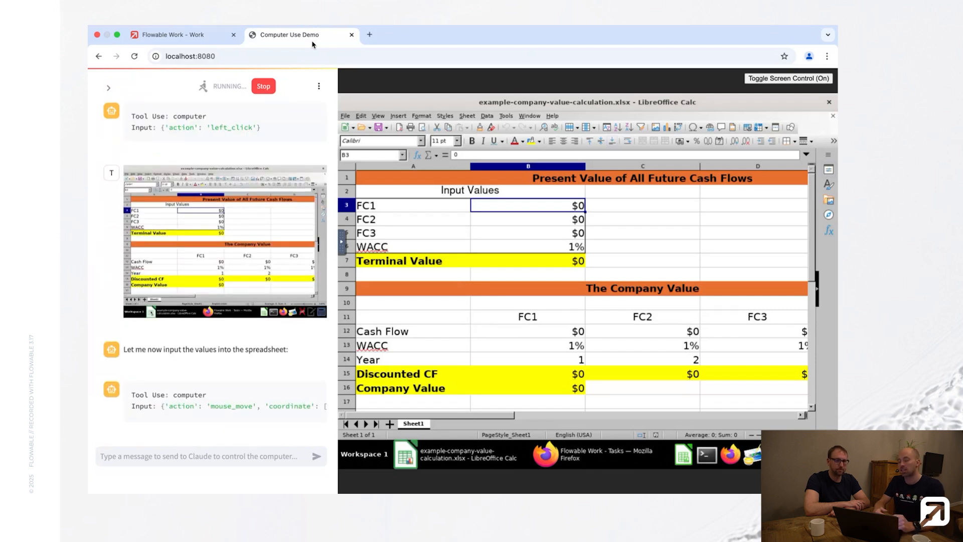
- Commit FC1 300000 and enter FC2 400000 into the Calc valuation sheet
scroll("down", 3)
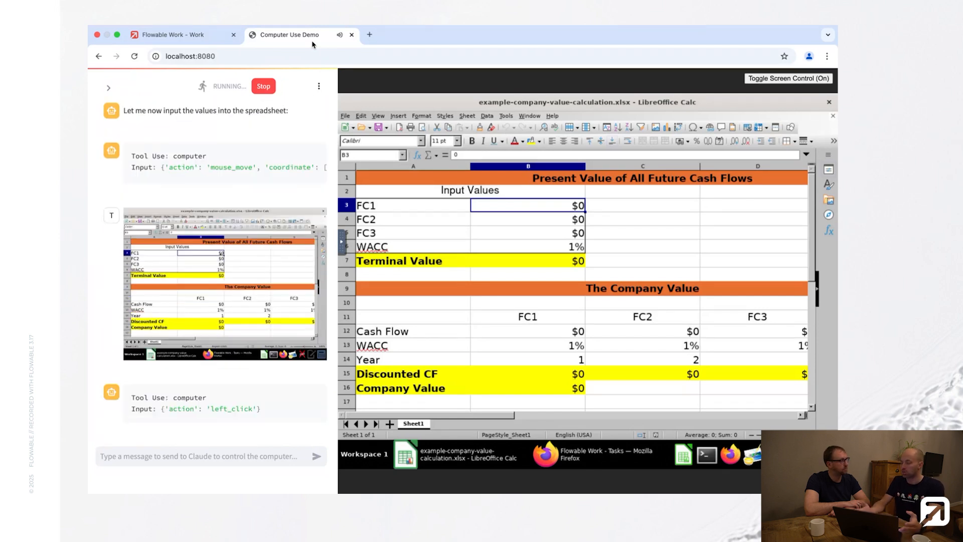
key("Return")
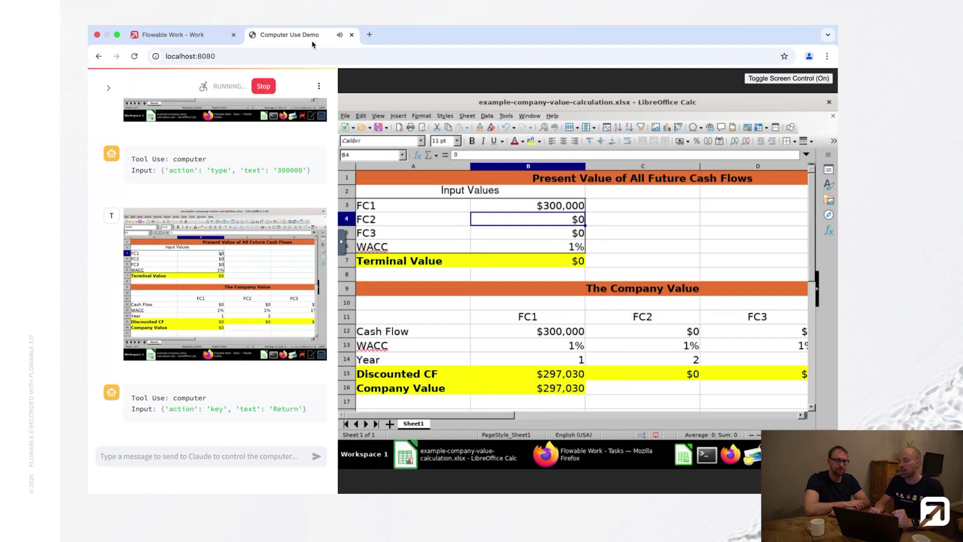
type("400000")
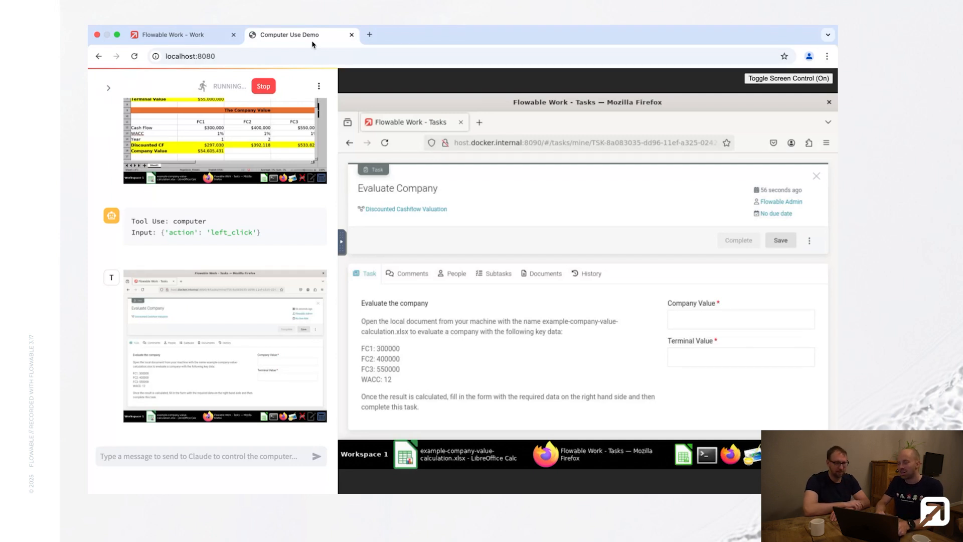
- Enter Company Value 54605431 and Terminal Value 55000000 in the Evaluate Company form
scroll("down", 3)
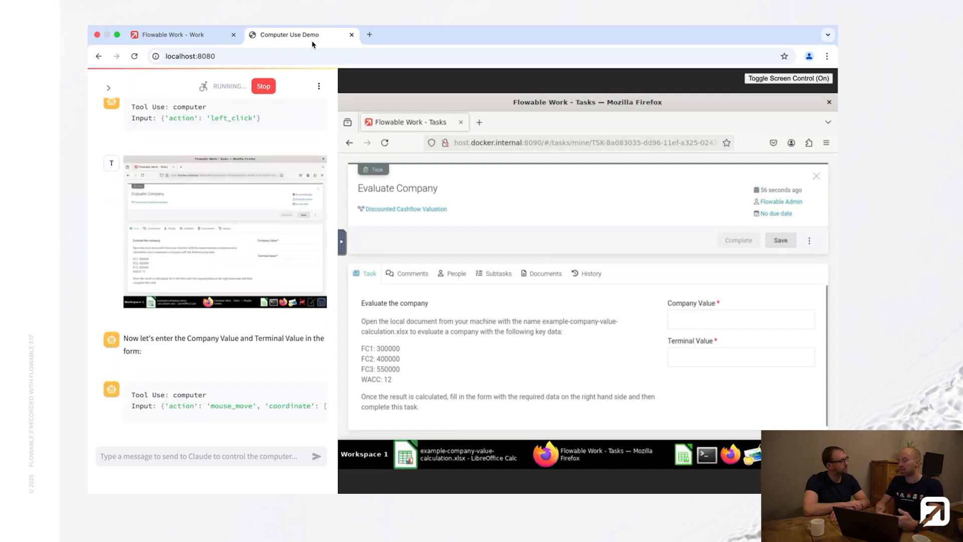
left_click(740, 319)
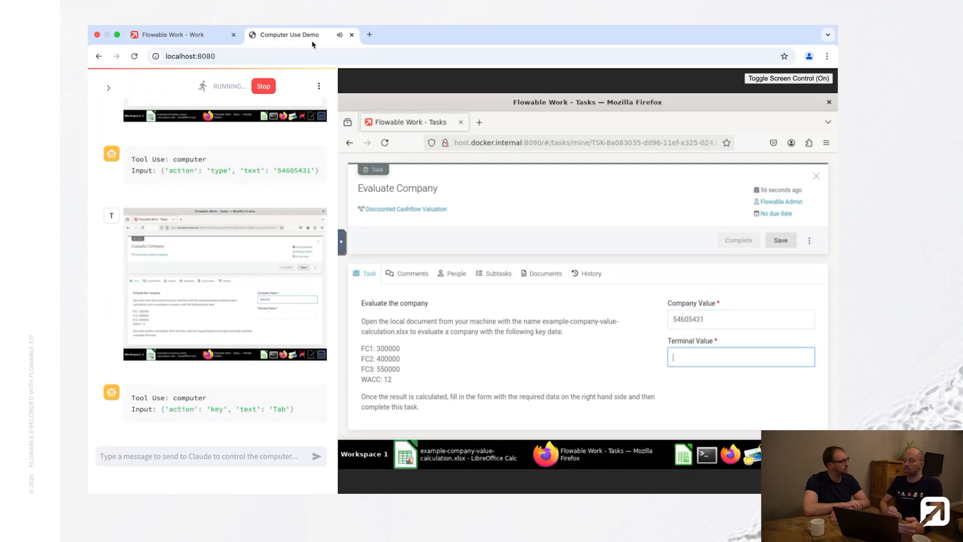
type("55000000")
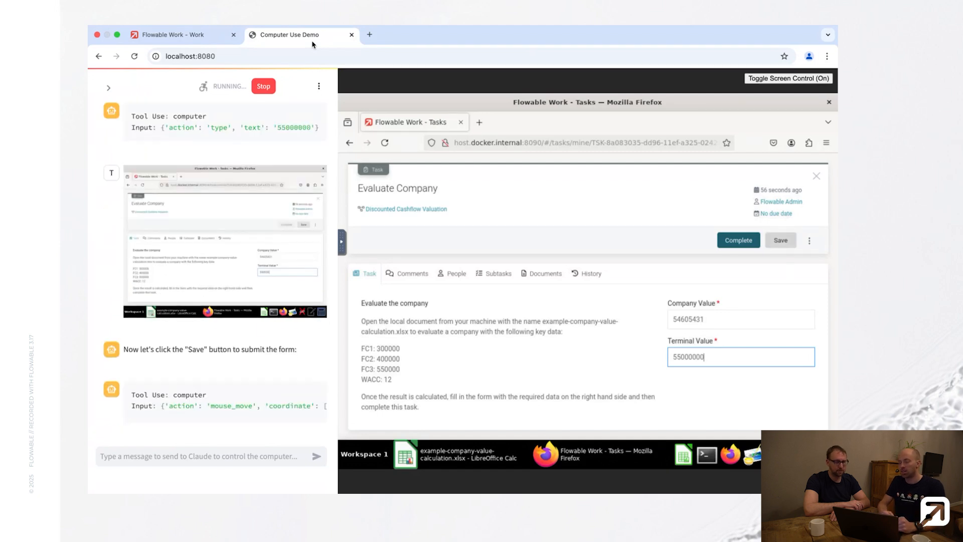
- Save and complete Evaluate Company, then return to the main Flowable Work tab
left_click(781, 240)
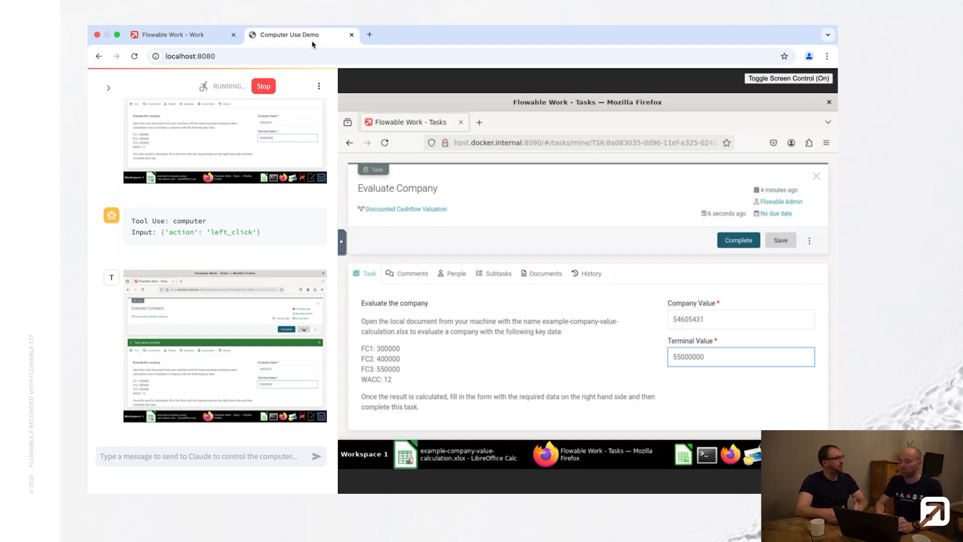
scroll("down", 3)
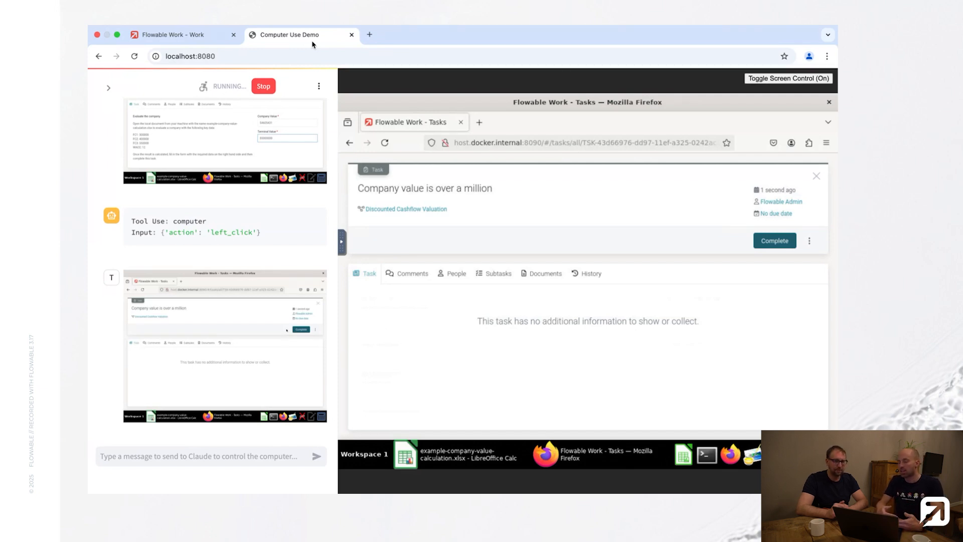
left_click(181, 34)
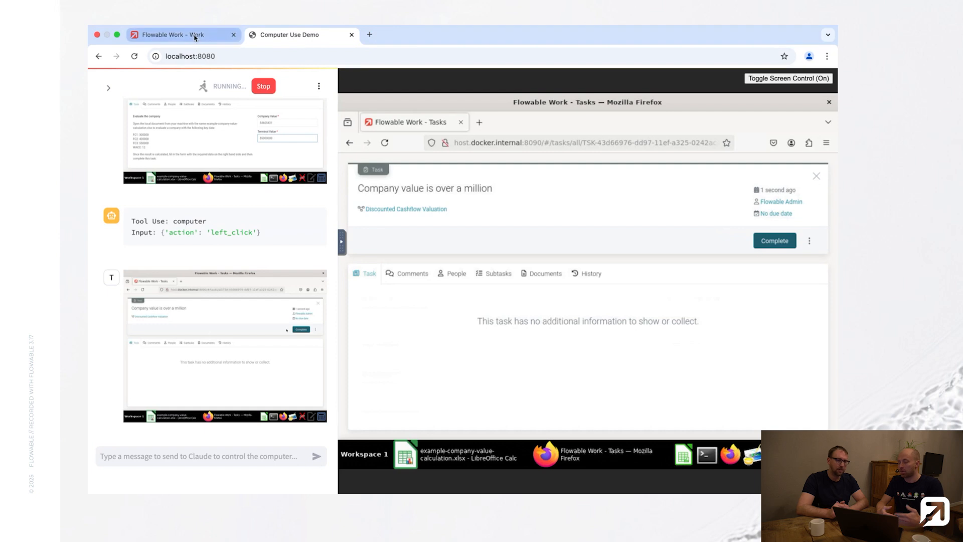
left_click(178, 35)
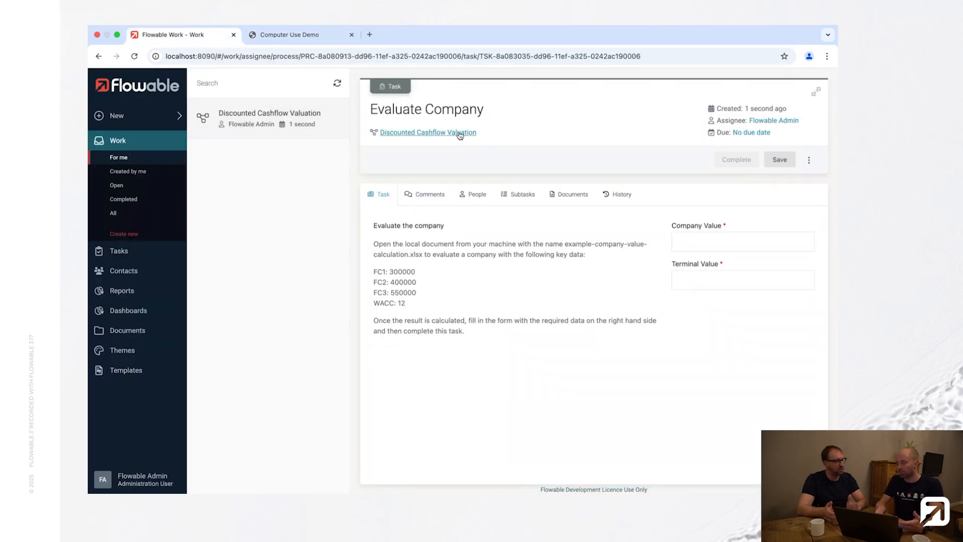
- View the process work form showing stored Company Value 54605431 and Terminal Value 55000000
left_click(736, 159)
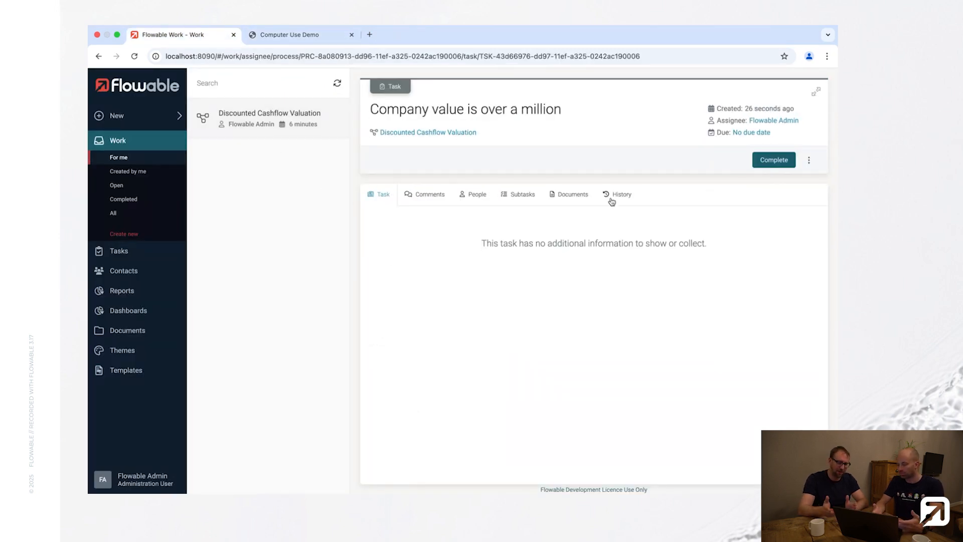
left_click(428, 133)
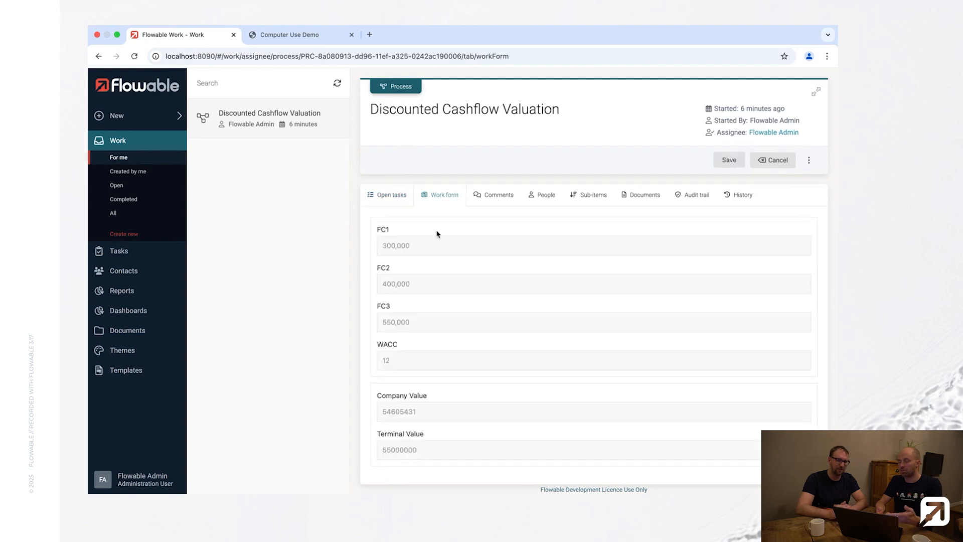
double_click(397, 411)
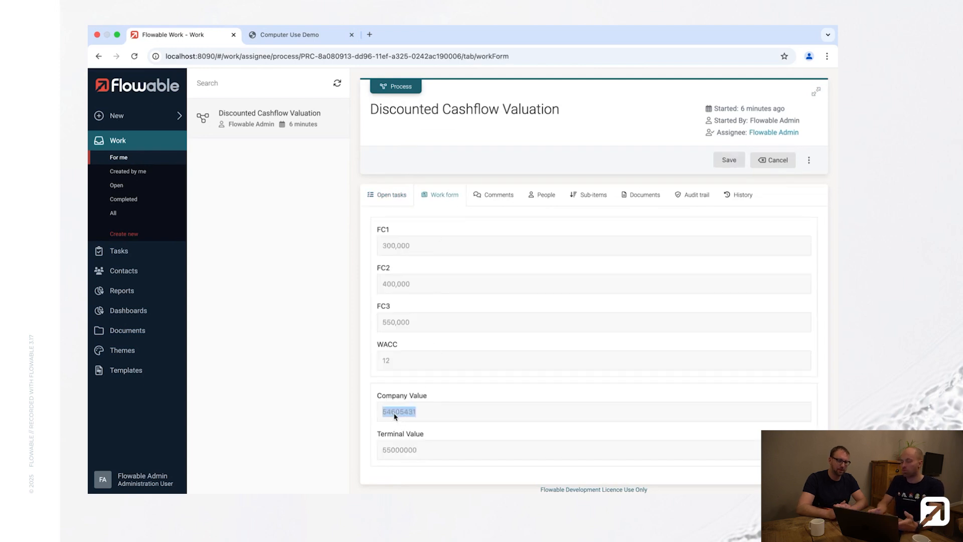